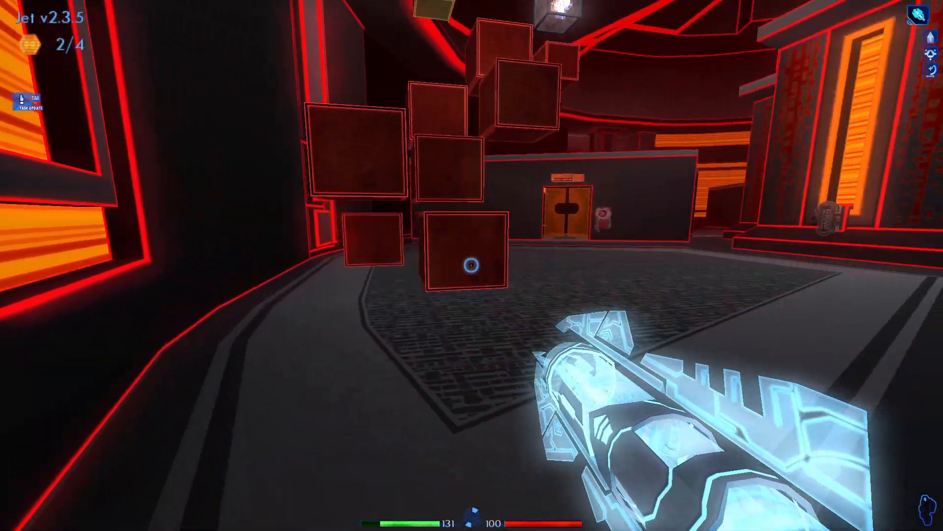
{"action": "mouse_move", "coordinate": [472, 266]}
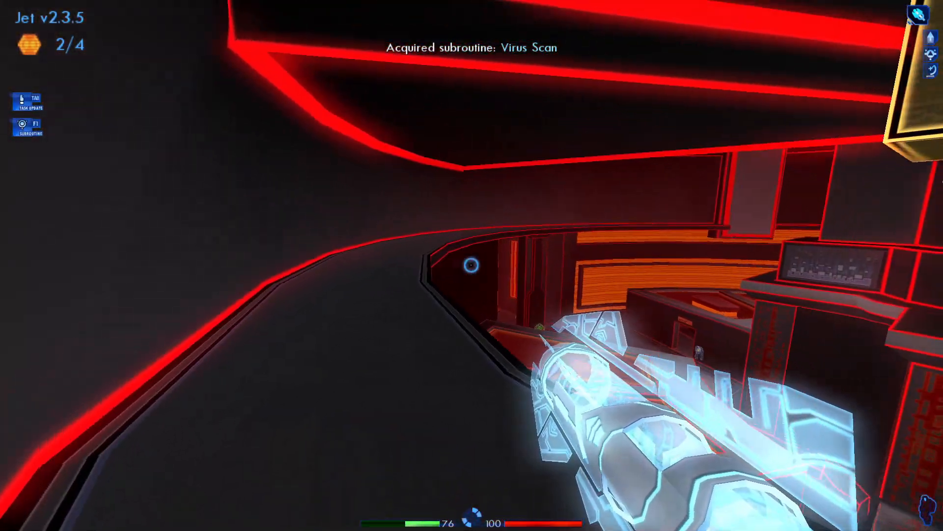
{"action": "mouse_move", "coordinate": [472, 265]}
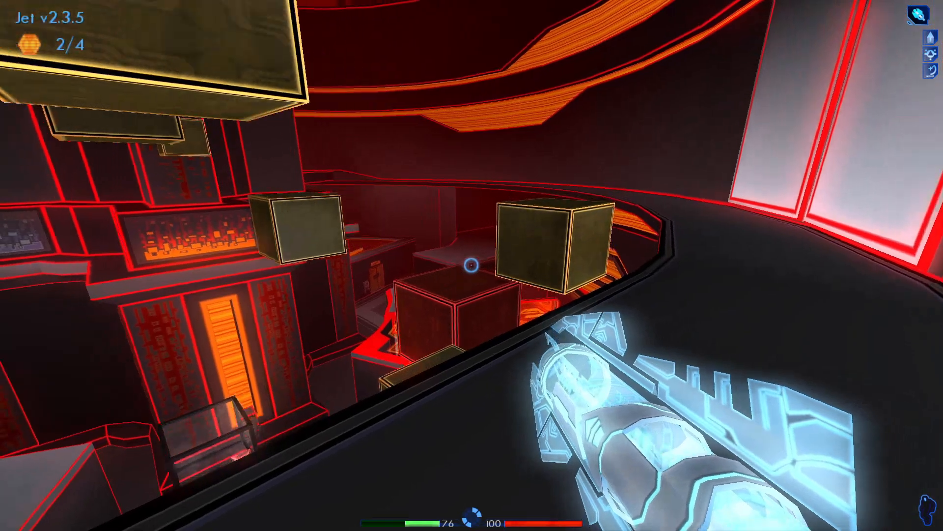
{"action": "mouse_move", "coordinate": [472, 266]}
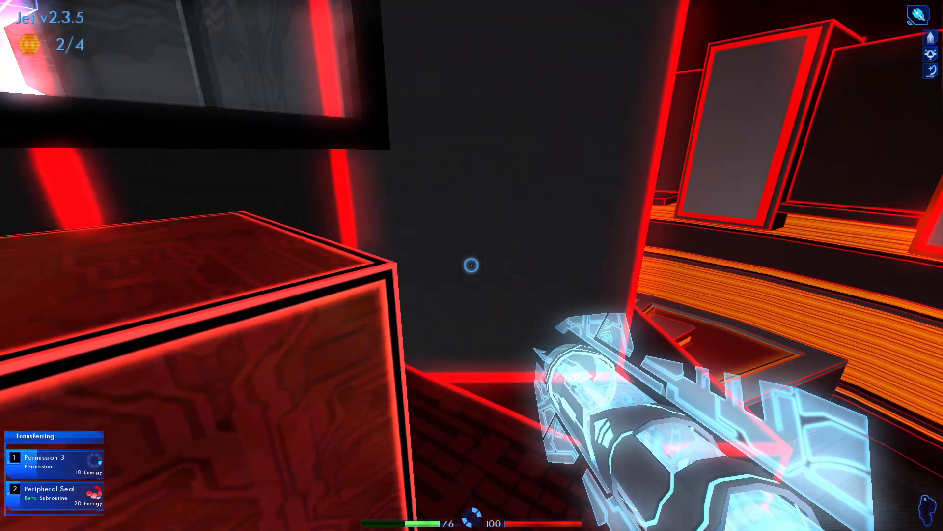
{"action": "mouse_move", "coordinate": [472, 264]}
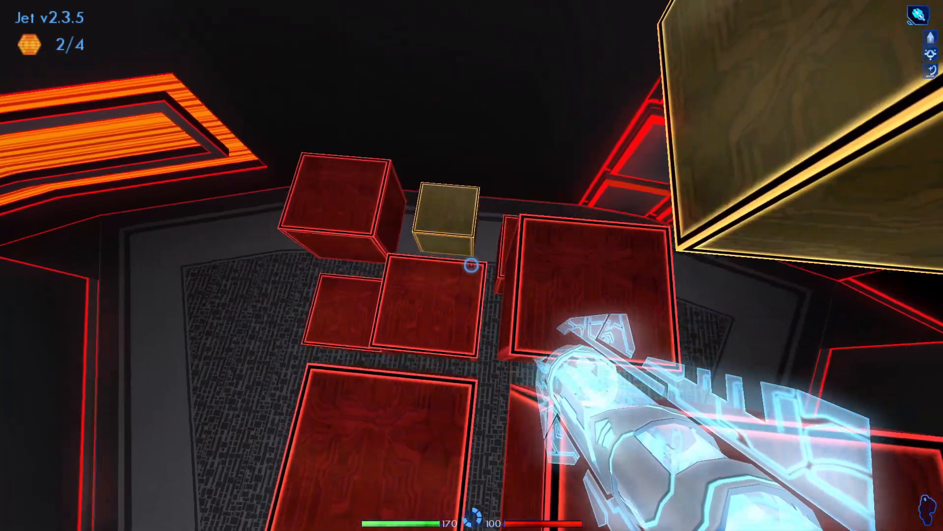
{"action": "mouse_move", "coordinate": [472, 265]}
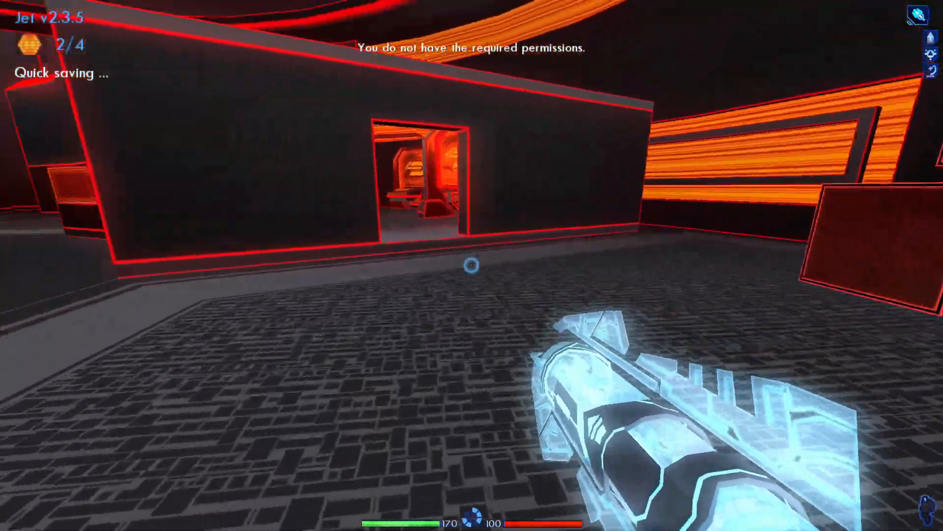
{"action": "mouse_move", "coordinate": [472, 263]}
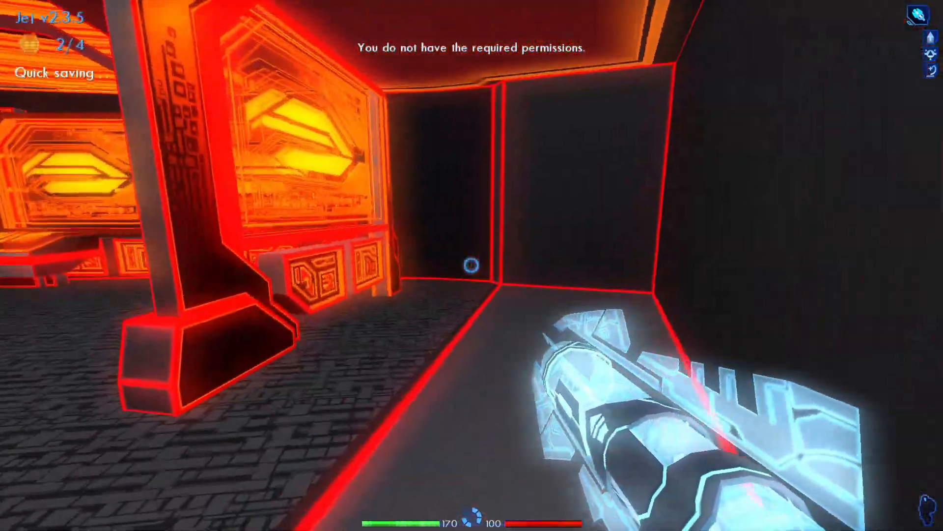
{"action": "mouse_move", "coordinate": [472, 265]}
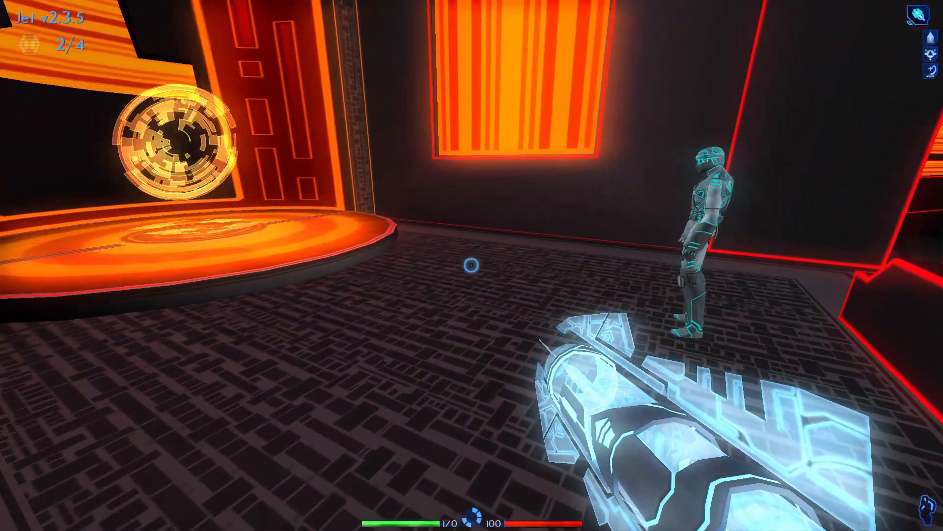
{"action": "mouse_move", "coordinate": [472, 266]}
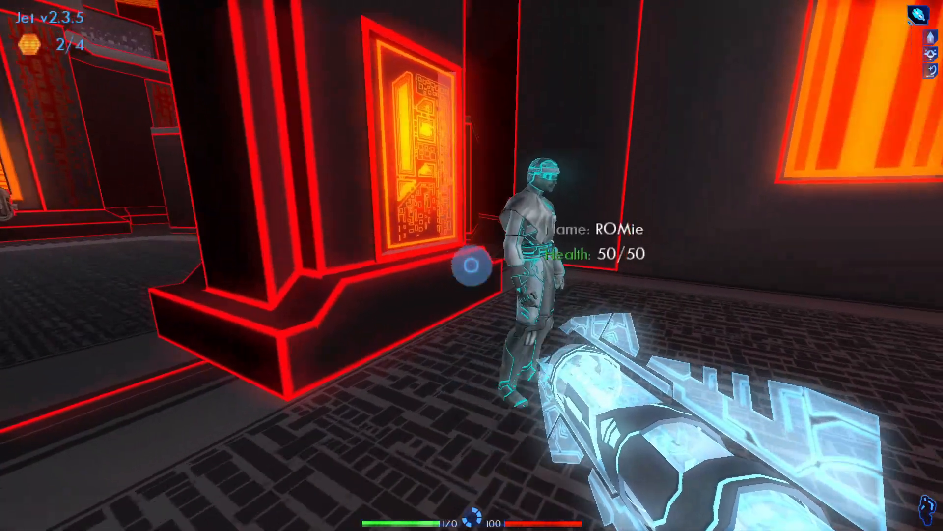
{"action": "mouse_move", "coordinate": [471, 266]}
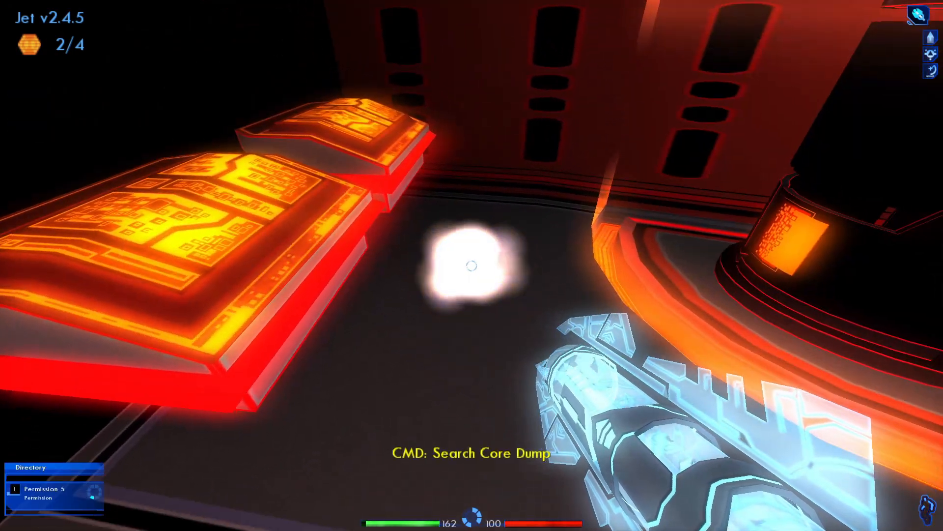
{"action": "mouse_move", "coordinate": [472, 266]}
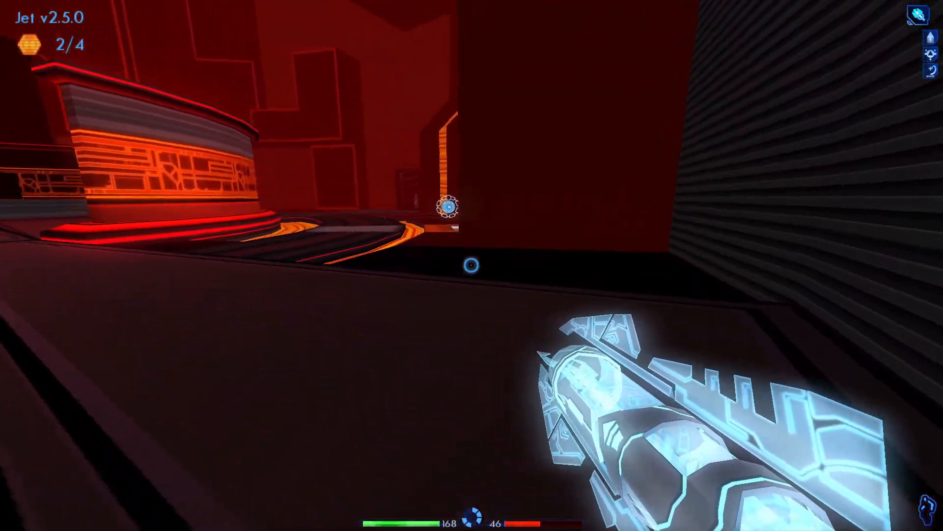
{"action": "mouse_move", "coordinate": [472, 265]}
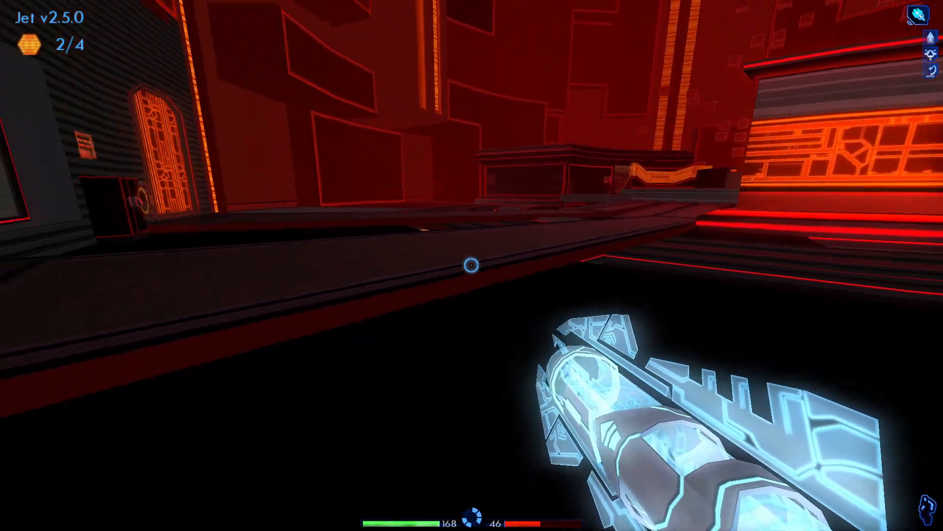